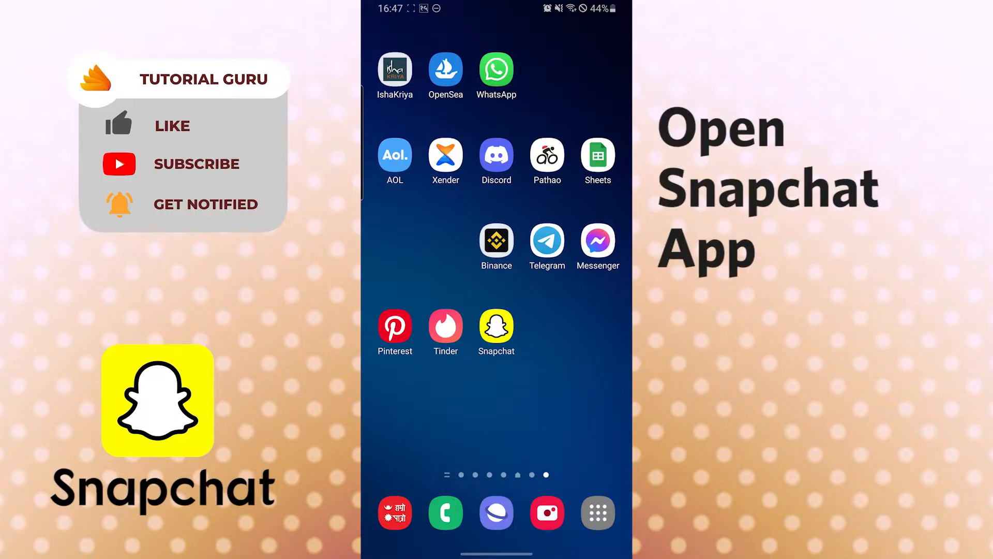
Step: Launch Snapchat from the home screen so its camera faces the laptop keyboard
left_click(495, 332)
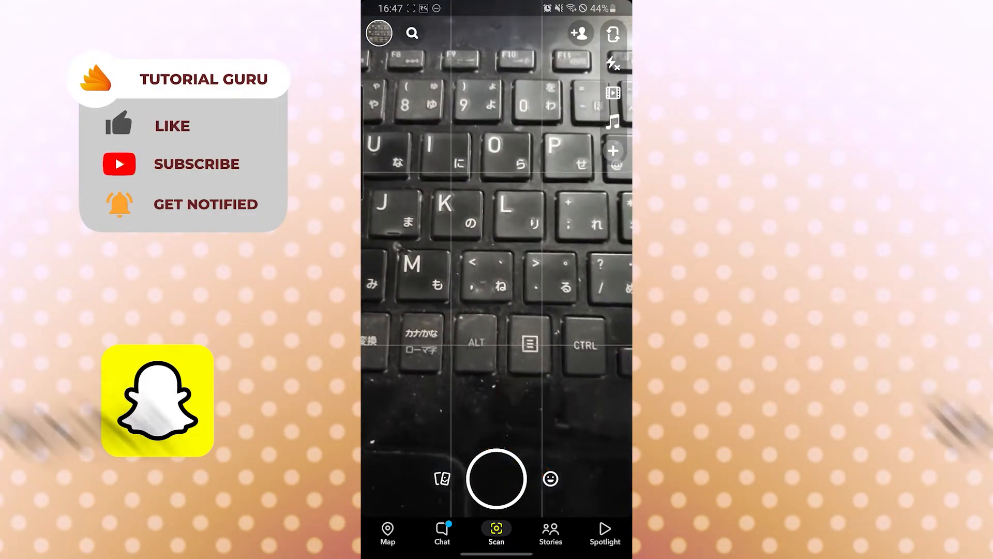
Step: Capture a photo snap of the laptop keyboard with the shutter button
left_click(496, 478)
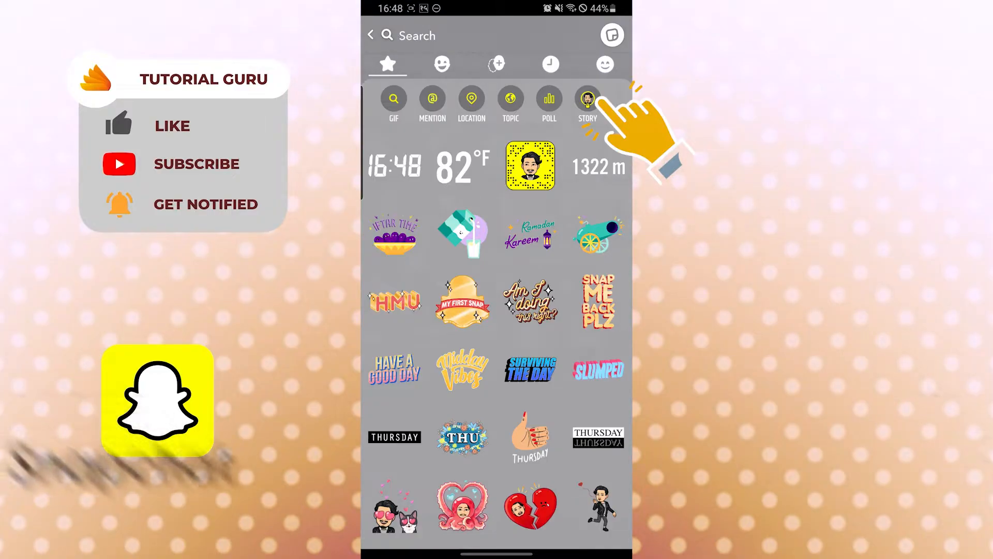
Step: Create a Custom Story sticker named 'Sudens Story' that anyone who joins can contribute to
left_click(587, 101)
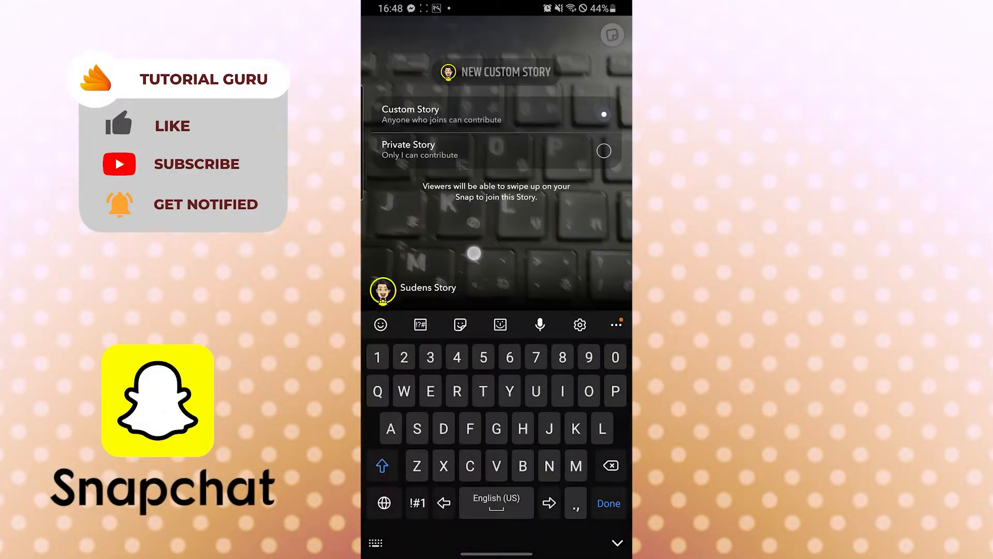
left_click(496, 115)
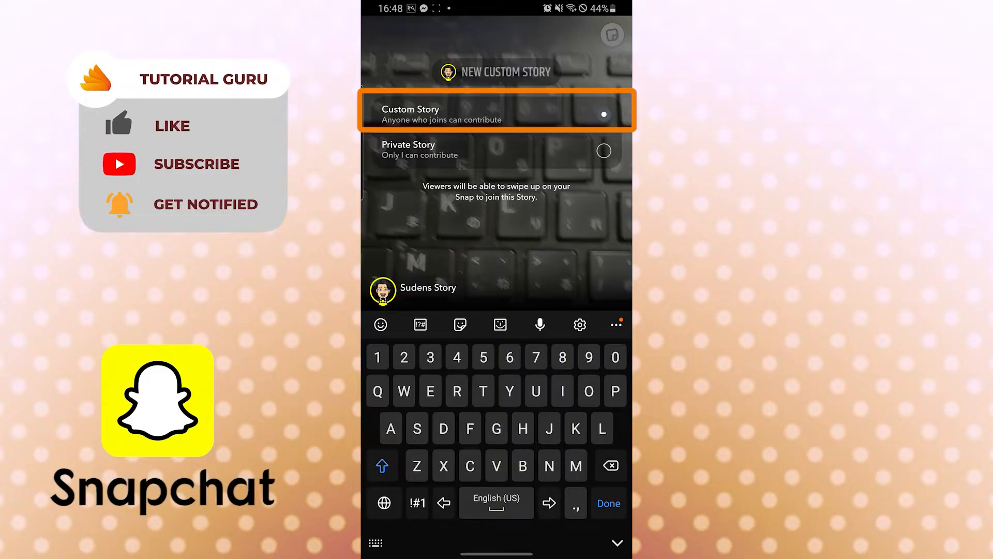
left_click(495, 114)
type("Sudens Story")
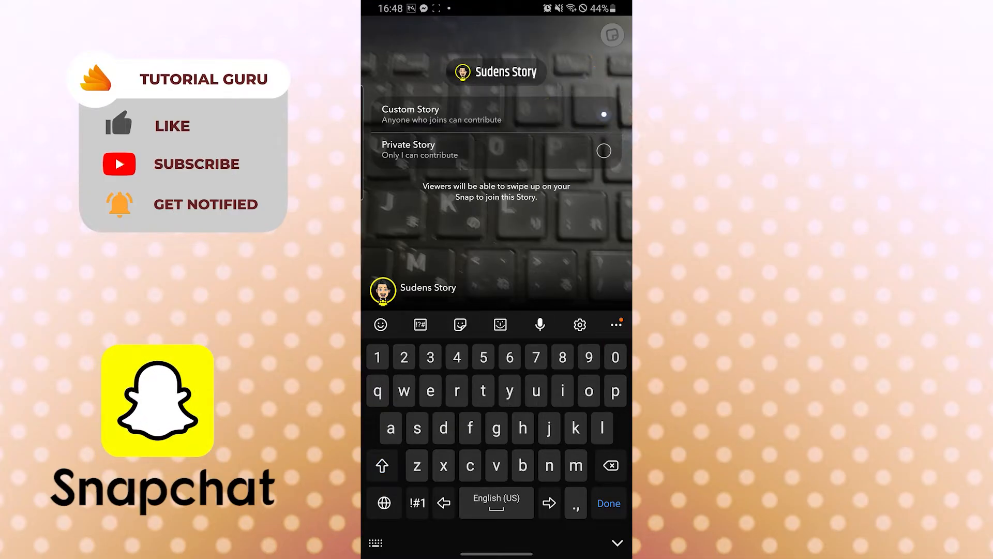
left_click(607, 503)
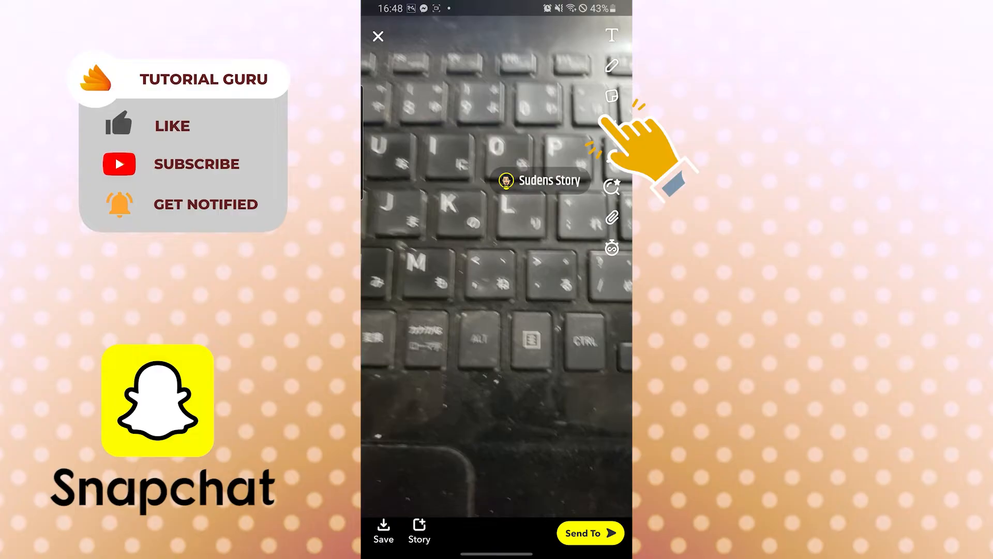
Step: Send the snap carrying the Sudens Story sticker to My Story
left_click(589, 533)
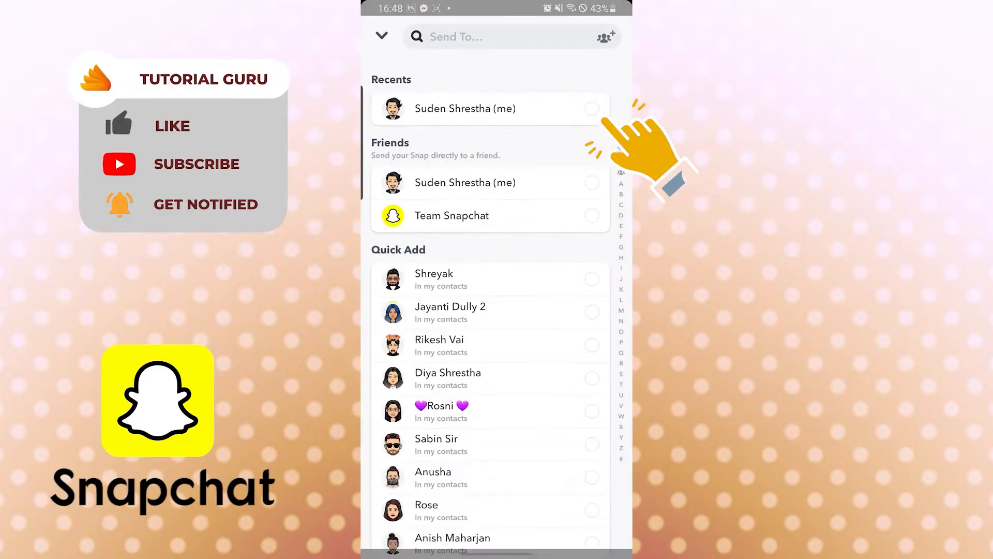
scroll("down", 3)
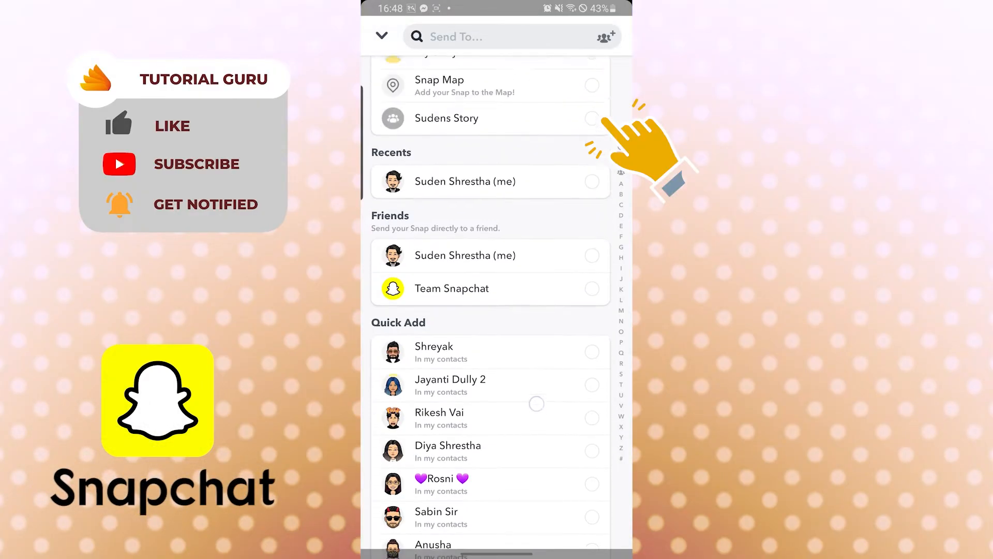
scroll("down", 3)
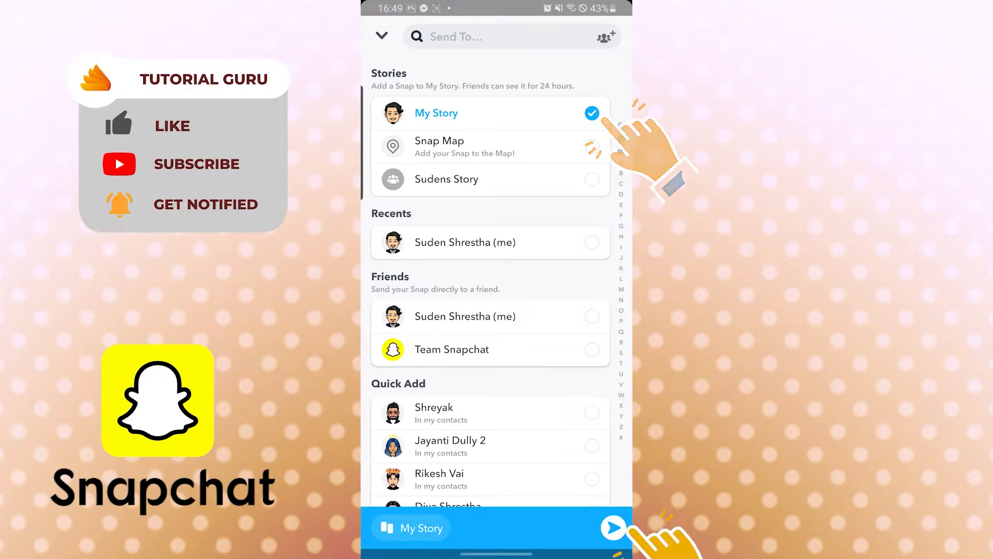
left_click(611, 526)
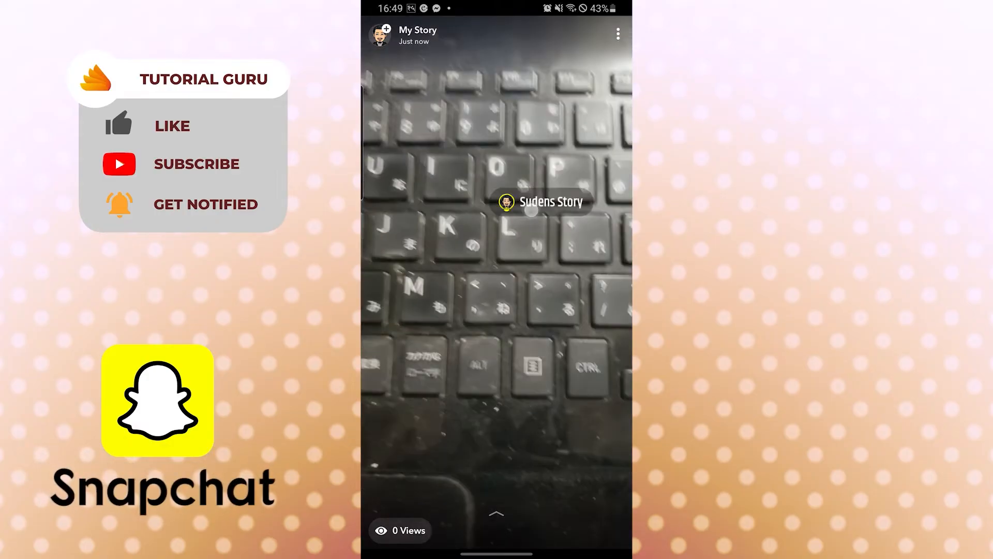
Step: Bring up the Sudens Story Join Story card on the posted snap in My Story
left_click(543, 201)
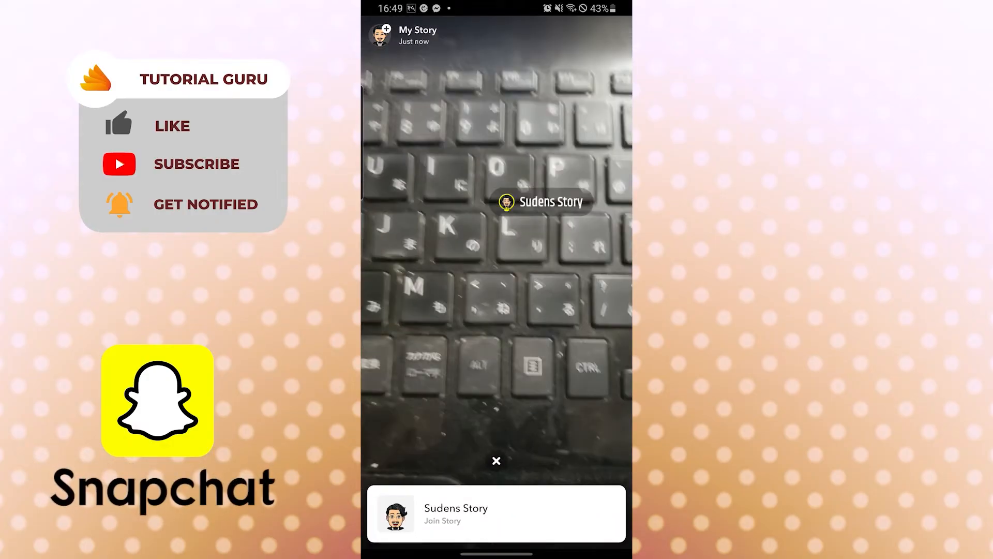